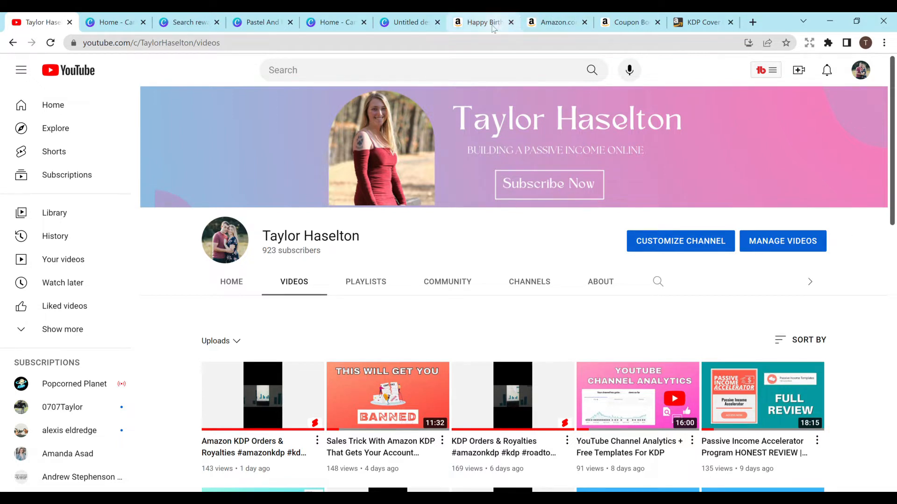
- Switch to the Happy Birthday Amazon tab to view the coupon book product page
{"action": "left_click", "coordinate": [184, 22]}
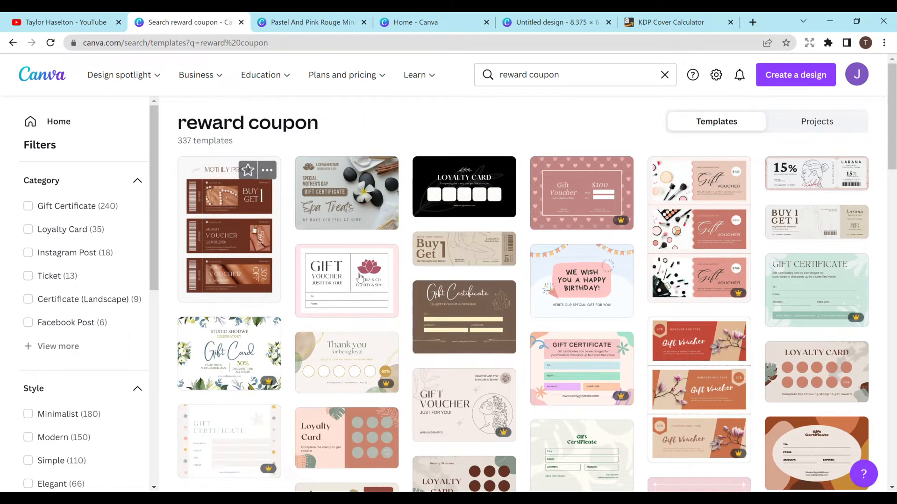
- Select a gift voucher template from the reward coupon search results
{"action": "left_click", "coordinate": [346, 280]}
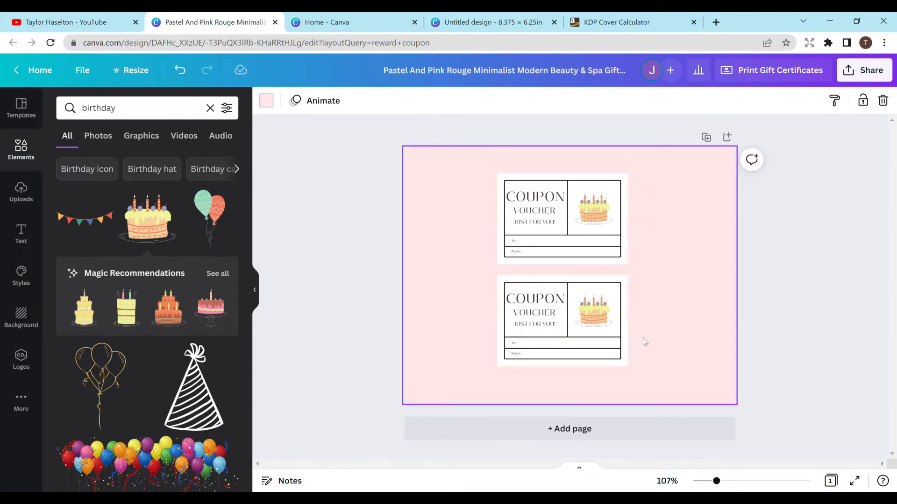
{"action": "mouse_move", "coordinate": [666, 345]}
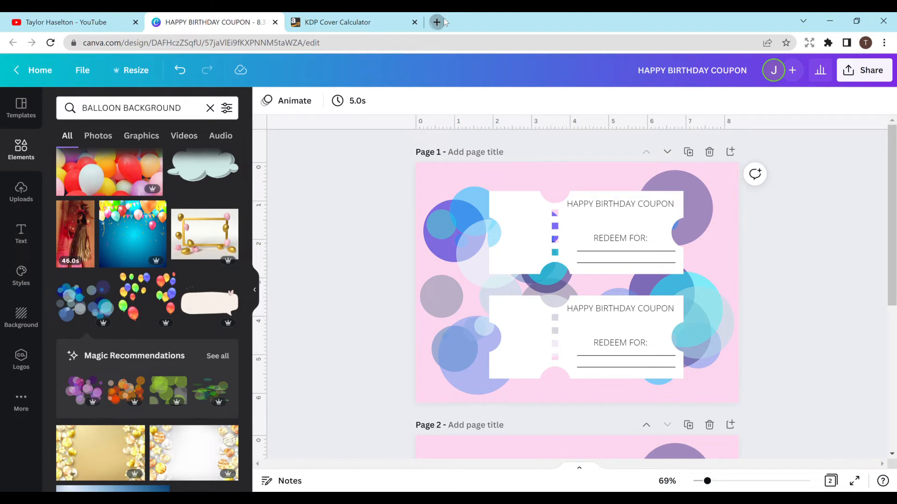
- Open a new browser tab for the cover design
{"action": "left_click", "coordinate": [436, 22]}
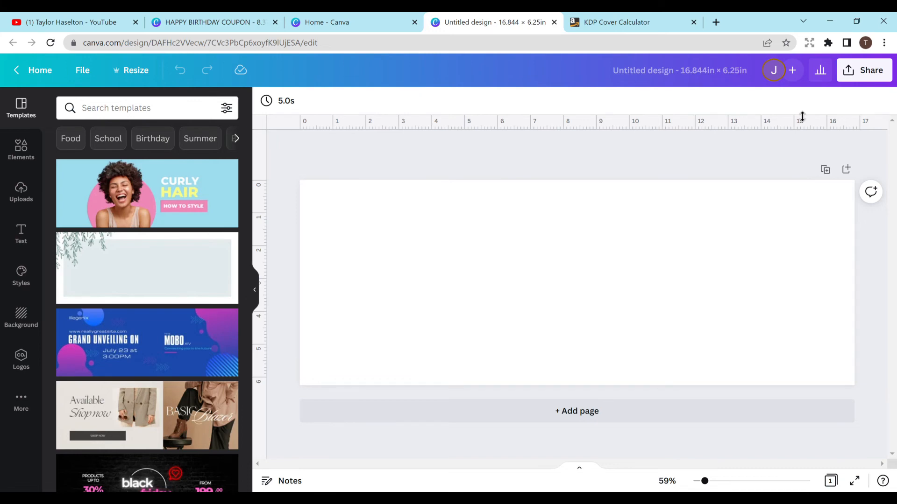
- Return to the KDP Cover Calculator tab to confirm the 16.844 × 6.25 in size
{"action": "left_click", "coordinate": [616, 22]}
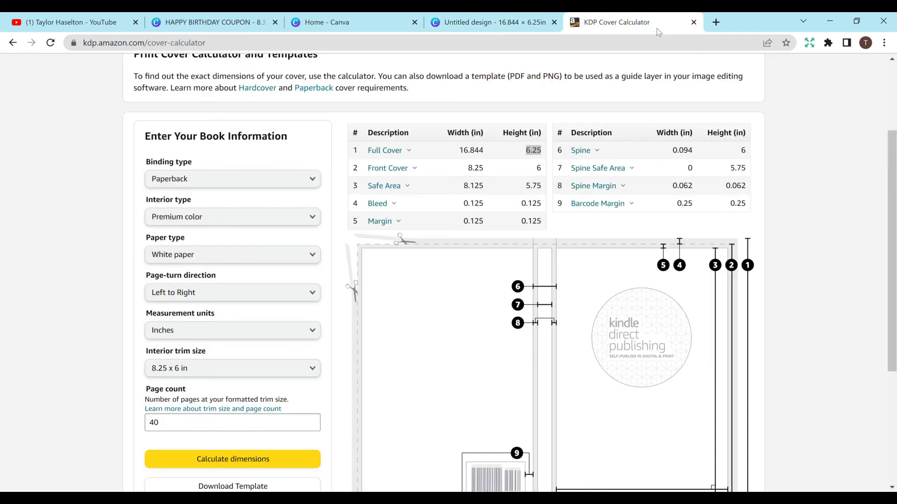